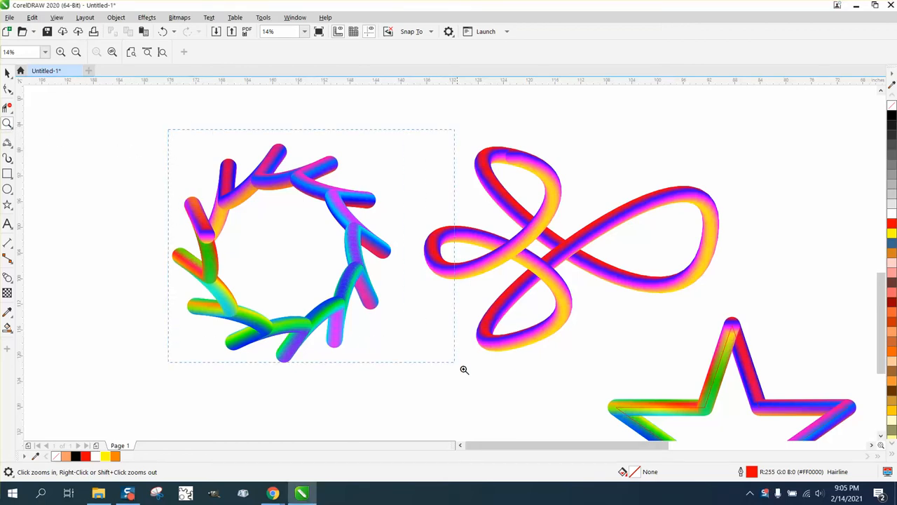
Step: Move one short rainbow tube from the upper right to the left of the stars
{"action": "left_click", "coordinate": [464, 370]}
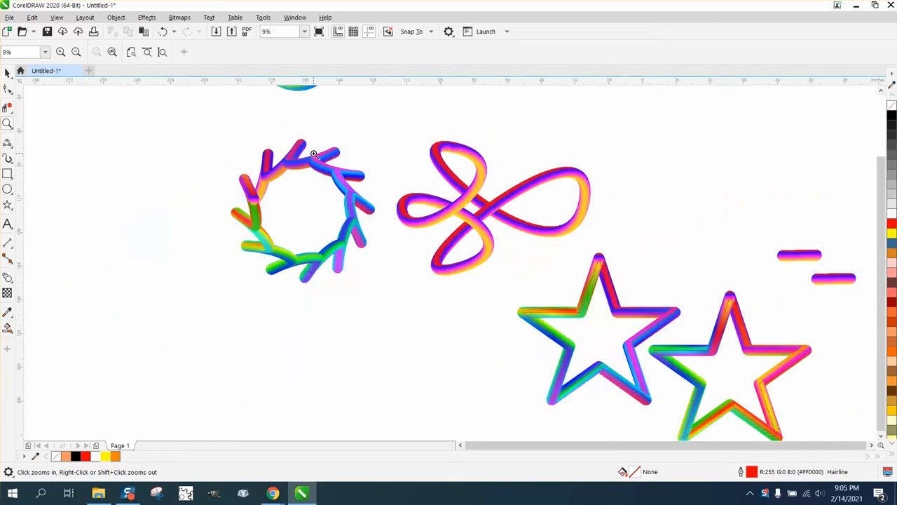
{"action": "left_click", "coordinate": [75, 51]}
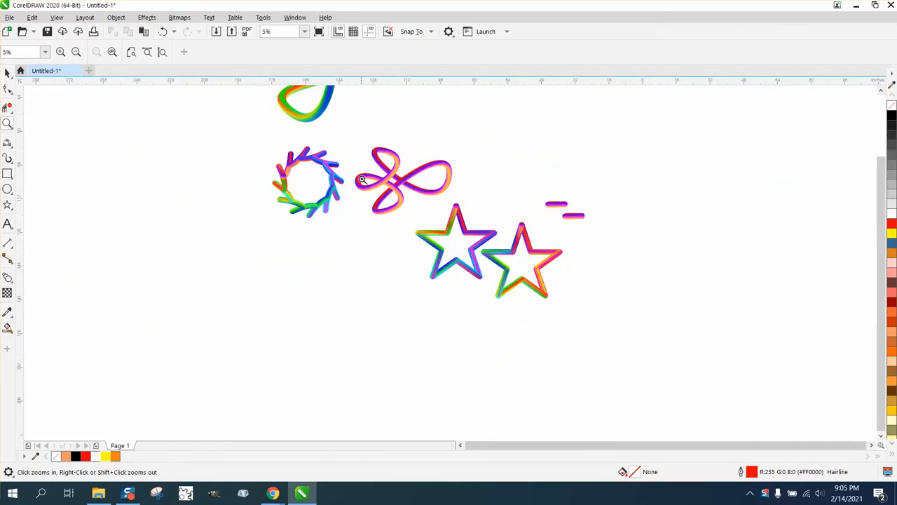
{"action": "left_click", "coordinate": [362, 180]}
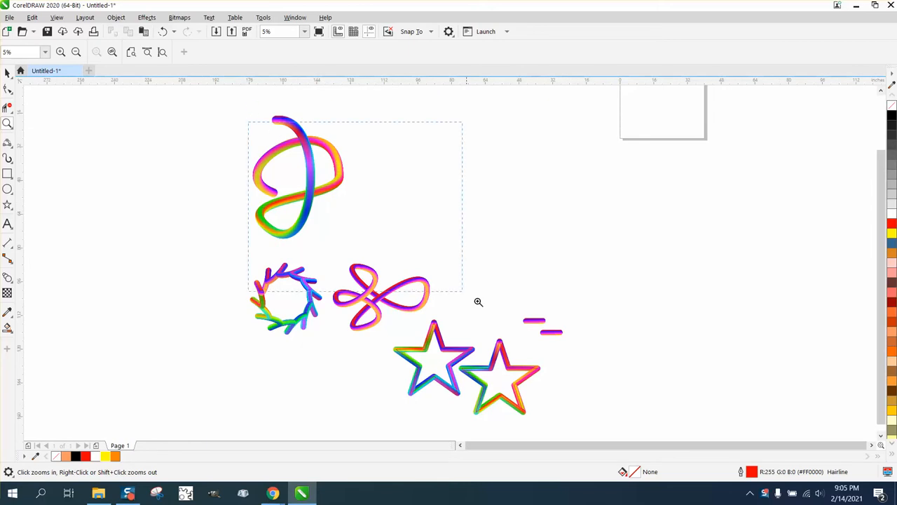
{"action": "left_click", "coordinate": [479, 302]}
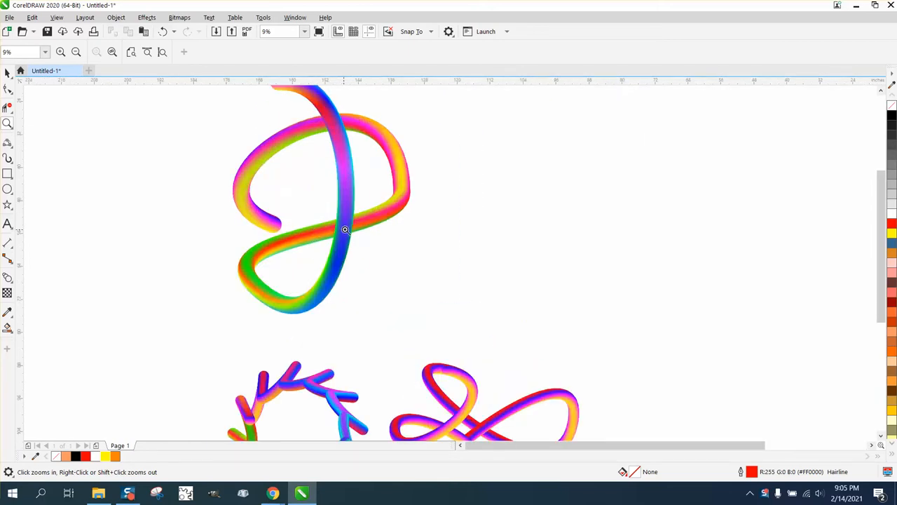
{"action": "mouse_move", "coordinate": [364, 123]}
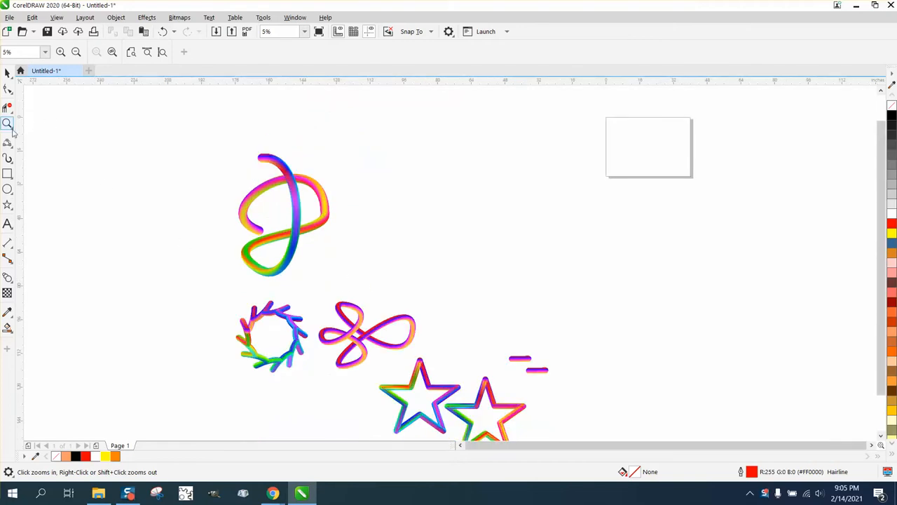
{"action": "scroll", "scroll_direction": "down", "scroll_amount": 3}
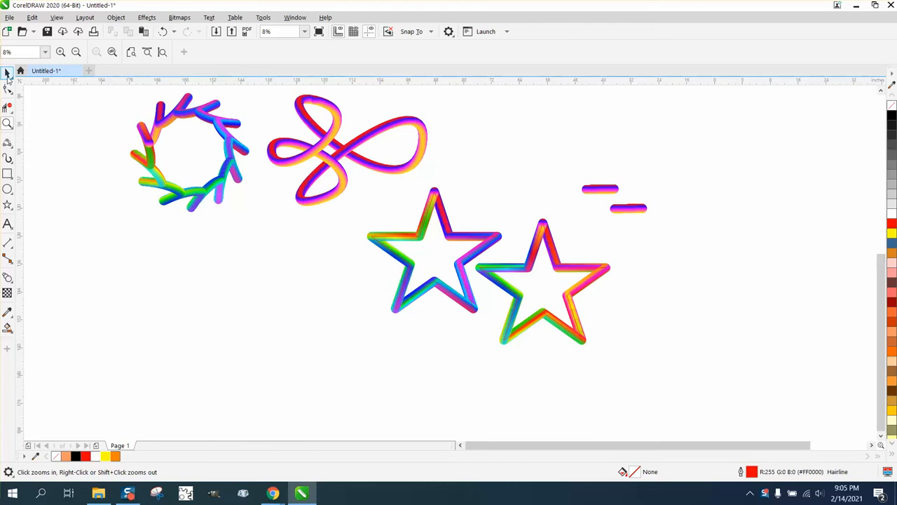
{"action": "left_click", "coordinate": [599, 192]}
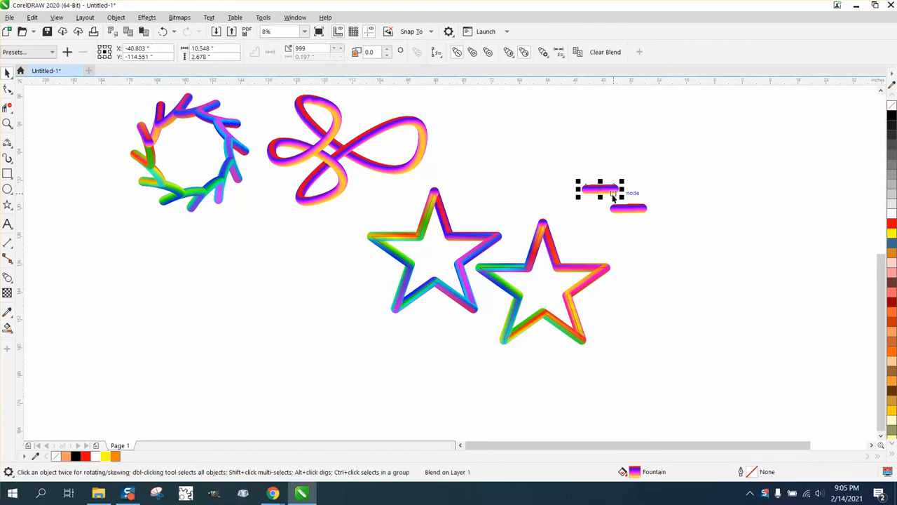
{"action": "left_click_drag", "start_coordinate": [599, 189], "coordinate": [299, 244]}
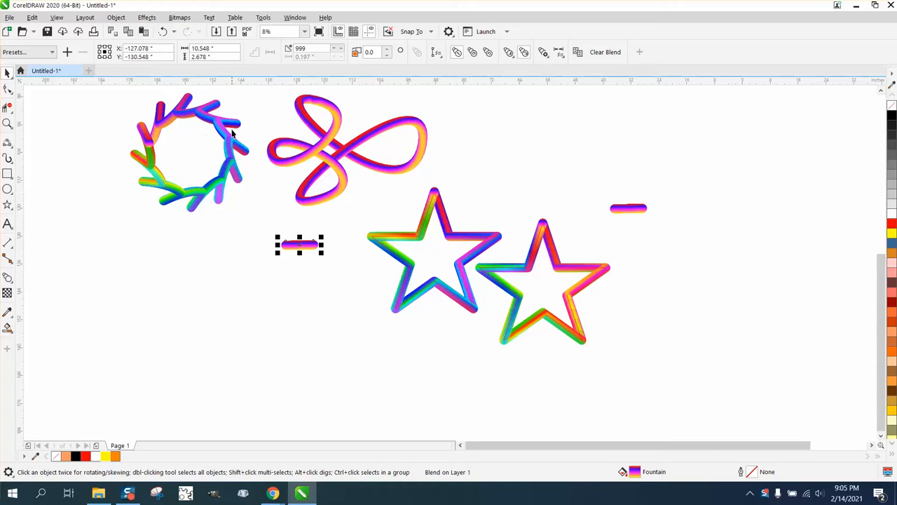
{"action": "mouse_move", "coordinate": [254, 160]}
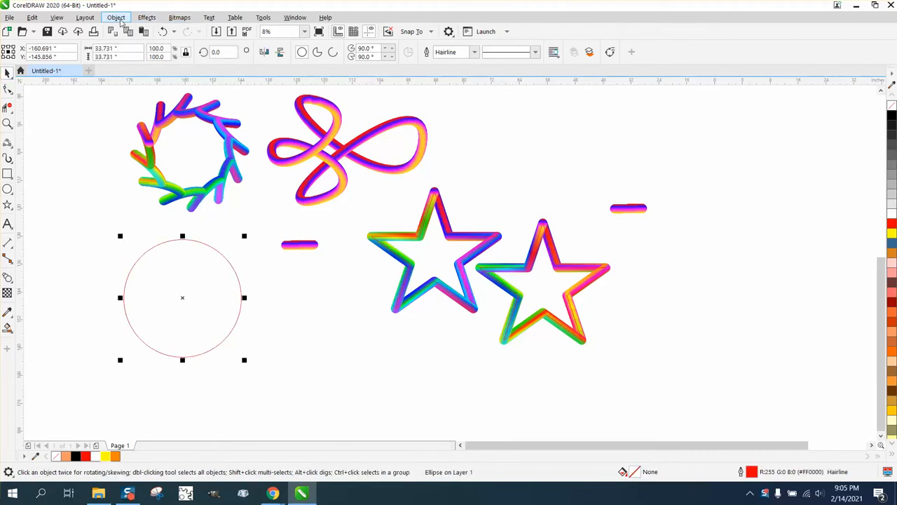
Step: Blend the short tube onto the circle and spread it along the full path
{"action": "left_click", "coordinate": [146, 18]}
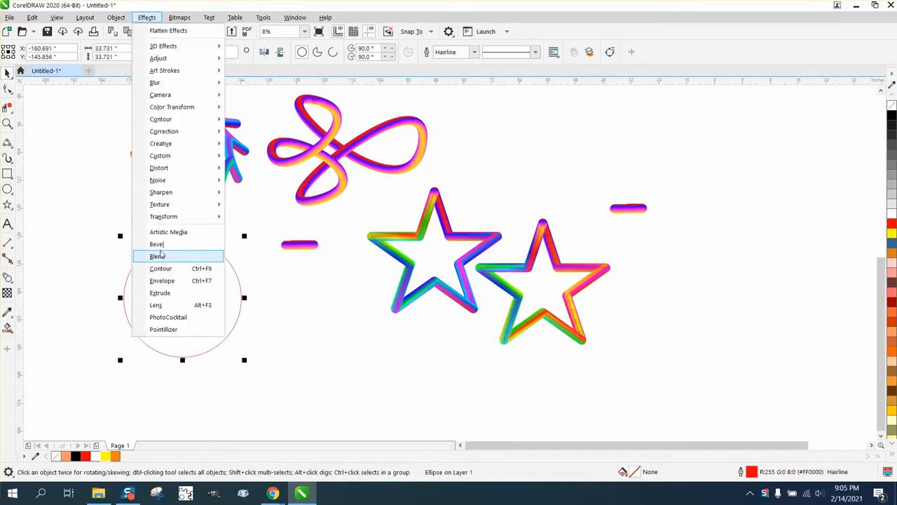
{"action": "left_click", "coordinate": [158, 256]}
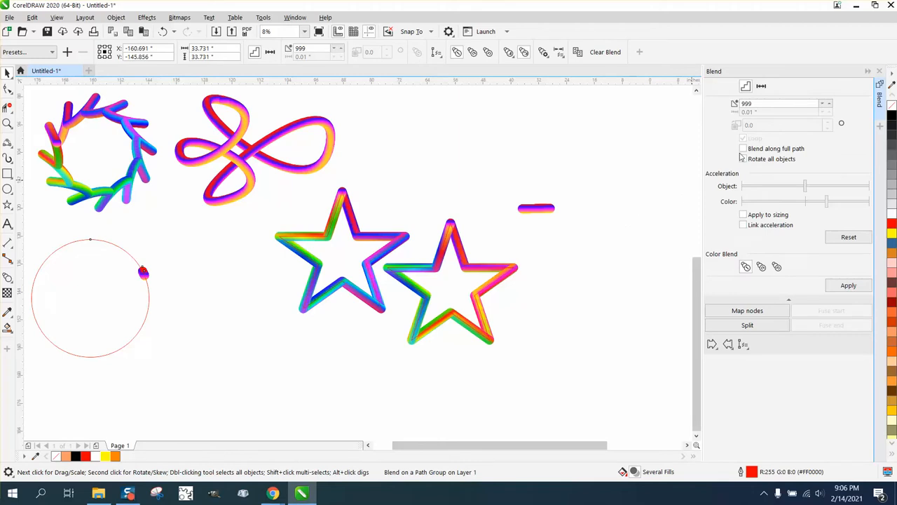
{"action": "left_click", "coordinate": [743, 148]}
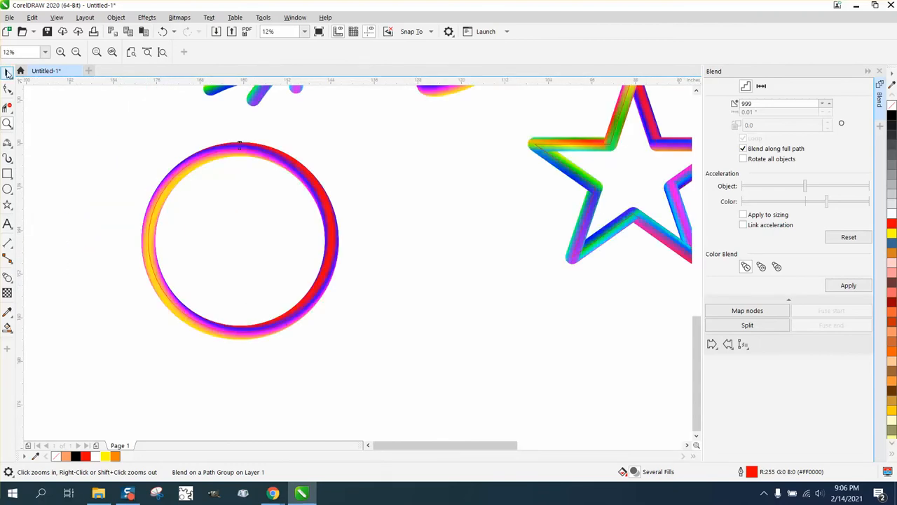
Step: Drag the ring's nodes with the Shape tool into a fish shape with a crossed tail
{"action": "left_click", "coordinate": [115, 17]}
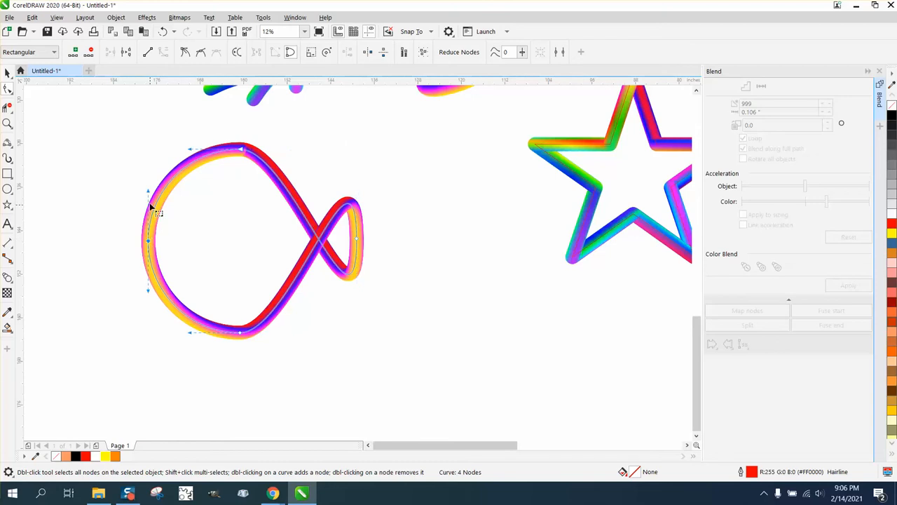
{"action": "left_click_drag", "start_coordinate": [149, 239], "coordinate": [90, 251]}
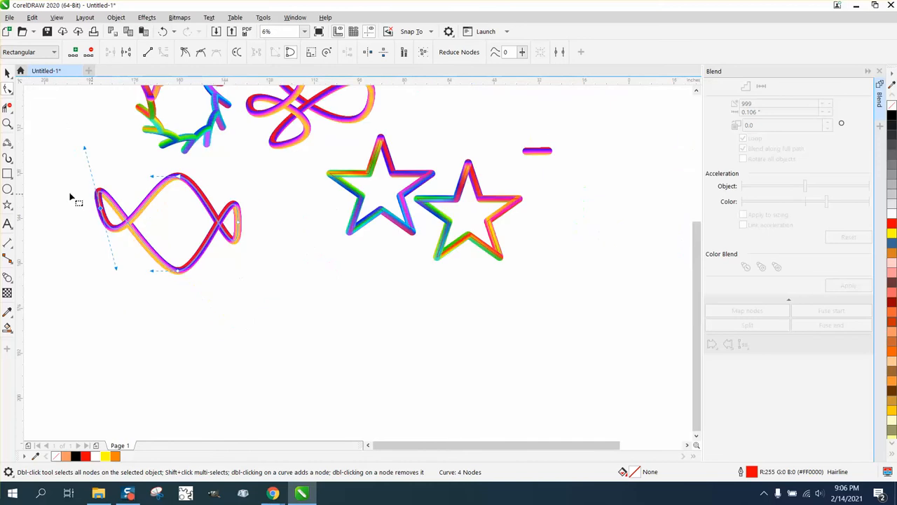
{"action": "mouse_move", "coordinate": [76, 119]}
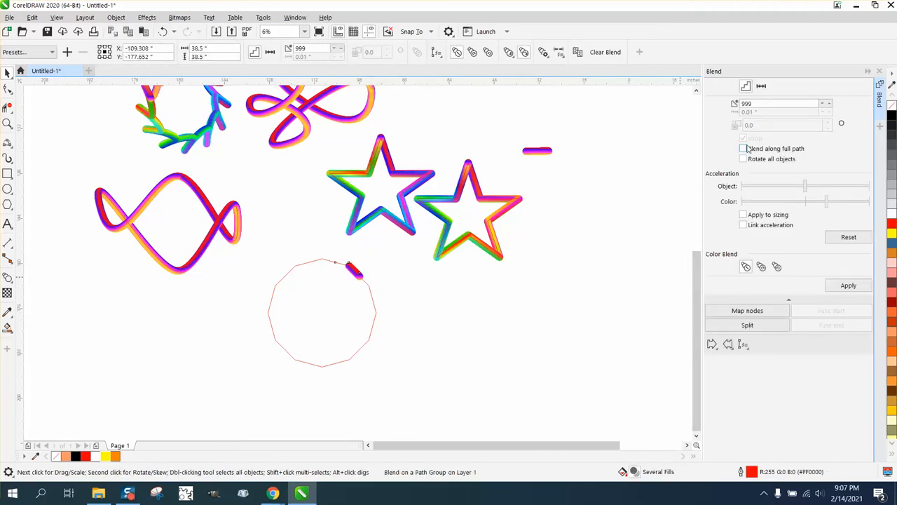
Step: Spread the tube blend along the 12-sided polygon's full path
{"action": "left_click", "coordinate": [743, 148]}
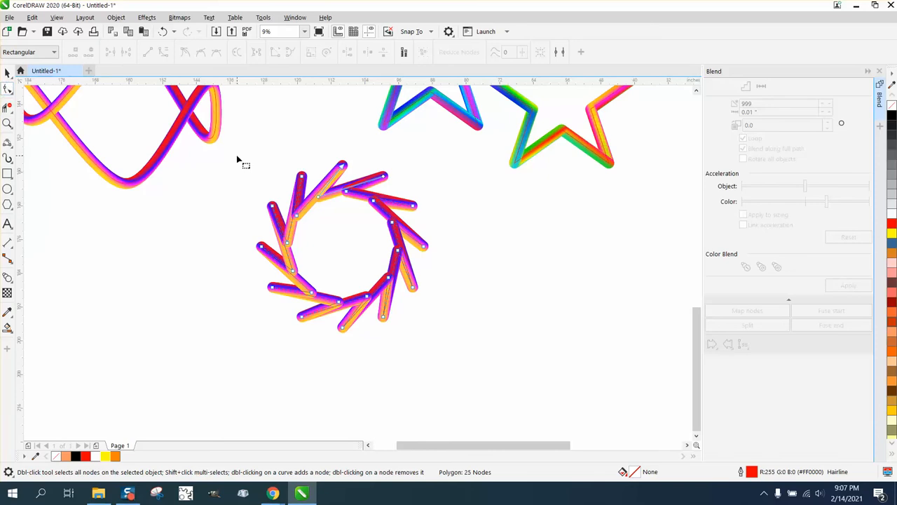
Step: Zoom in to inspect the wreath's tubes, then zoom back out
{"action": "left_click", "coordinate": [342, 245]}
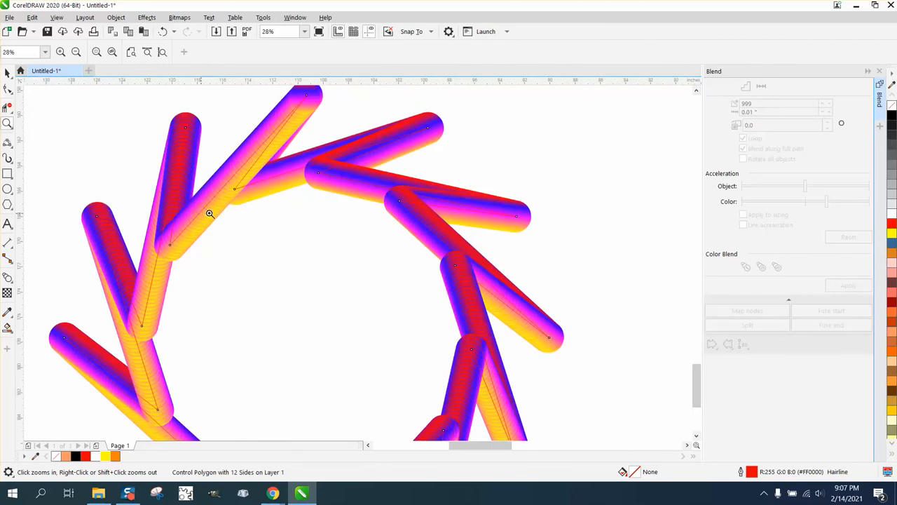
{"action": "left_click", "coordinate": [8, 86]}
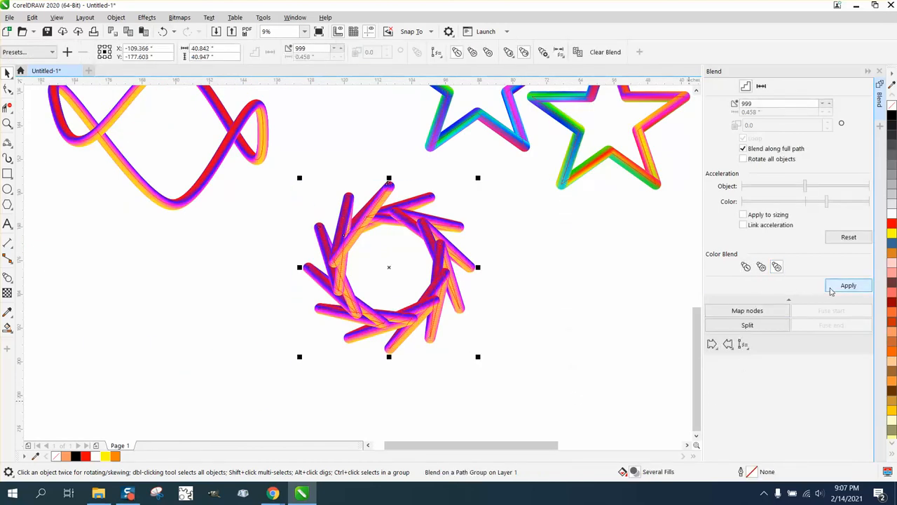
Step: Apply the Clockwise color blend to give the wreath rainbow colours
{"action": "left_click", "coordinate": [848, 285]}
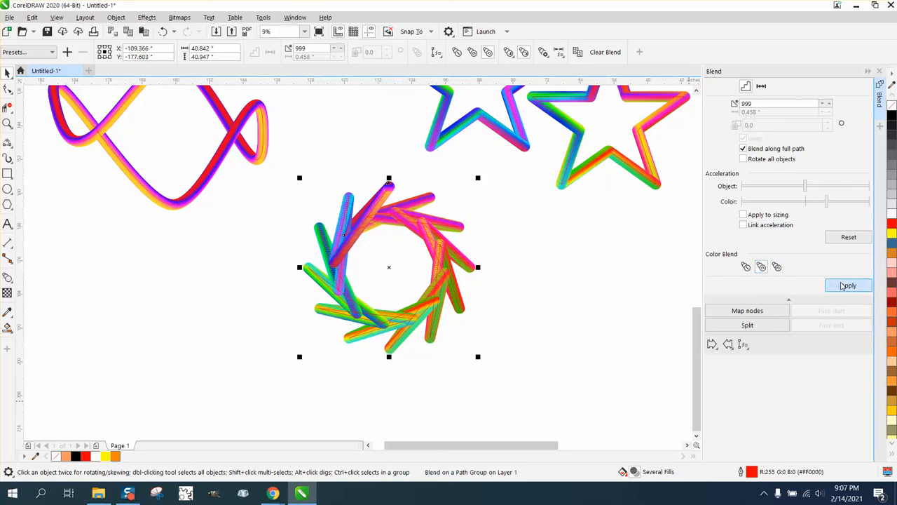
{"action": "left_click", "coordinate": [747, 310]}
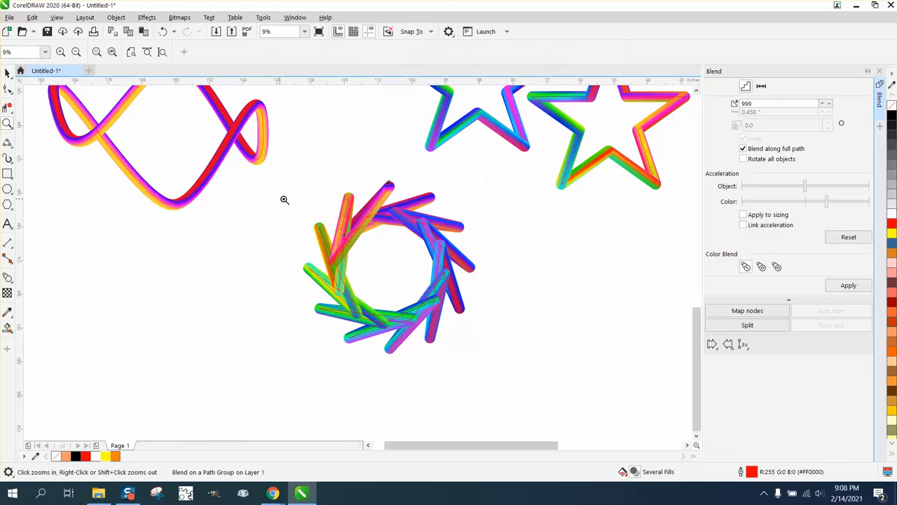
{"action": "left_click", "coordinate": [285, 199]}
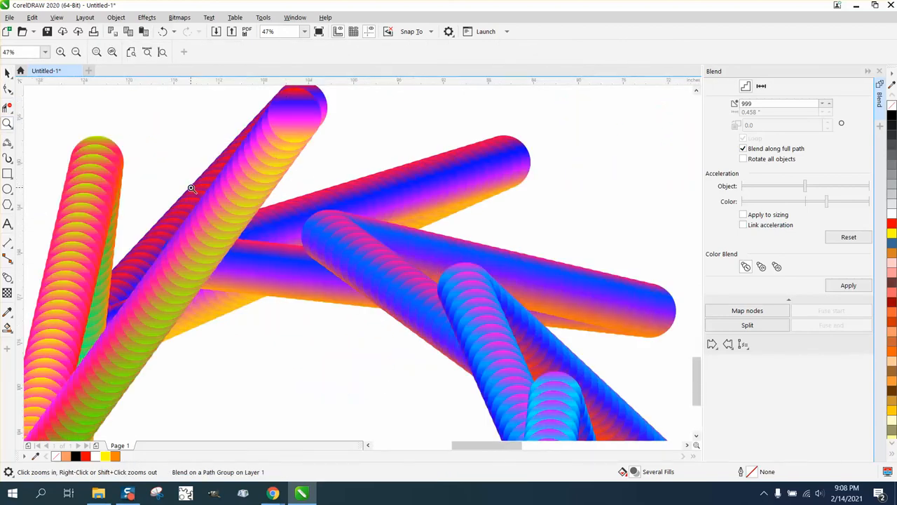
{"action": "left_click", "coordinate": [76, 52]}
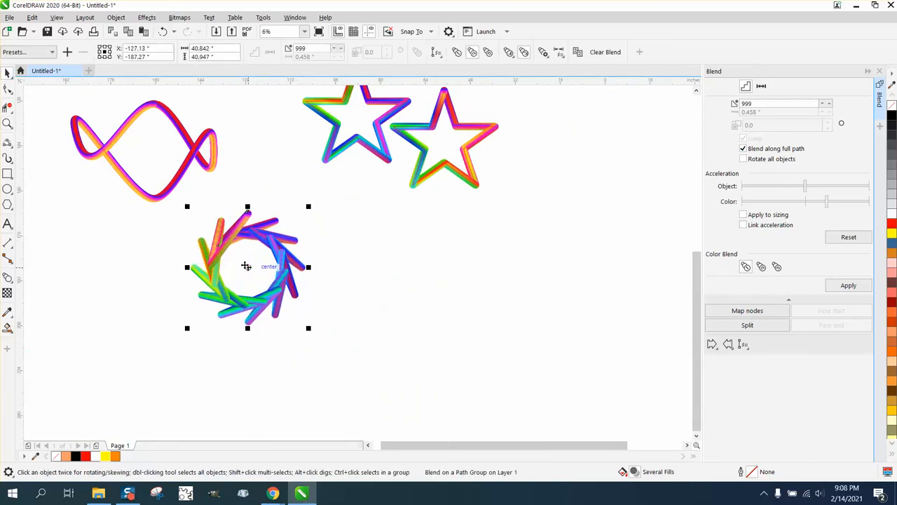
{"action": "left_click", "coordinate": [493, 300]}
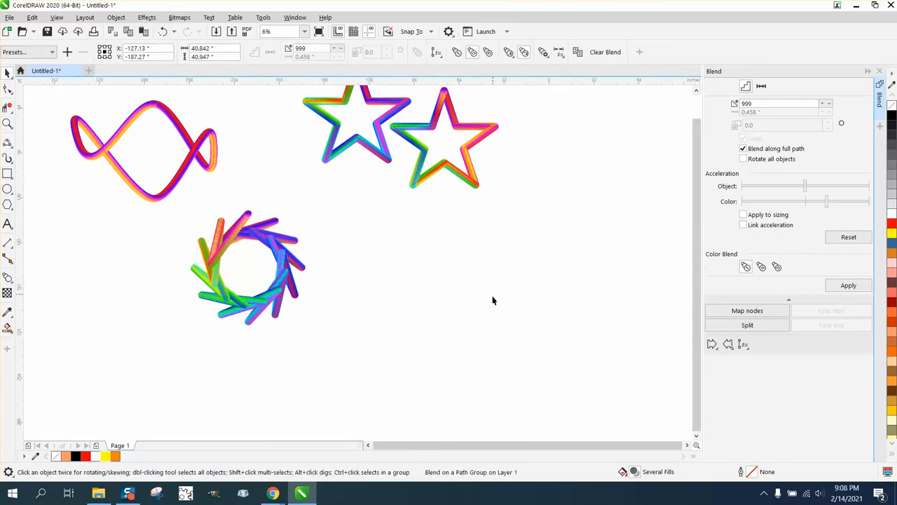